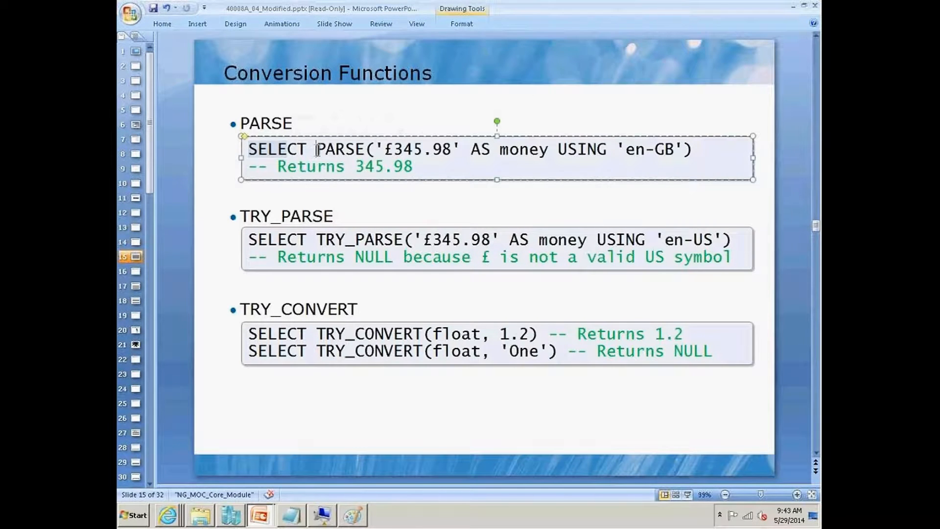
Highlight the returned value 345.98 and then the SELECT PARSE statement
double_click(341, 149)
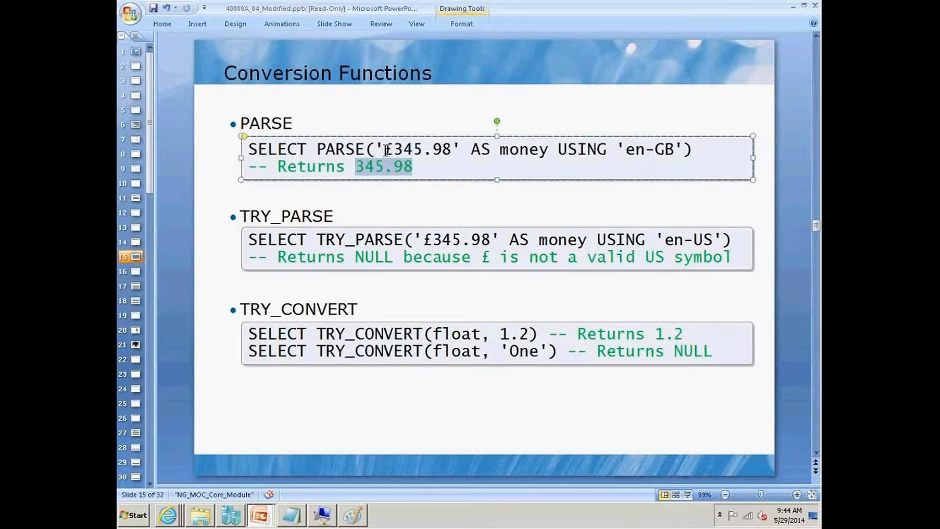
double_click(522, 149)
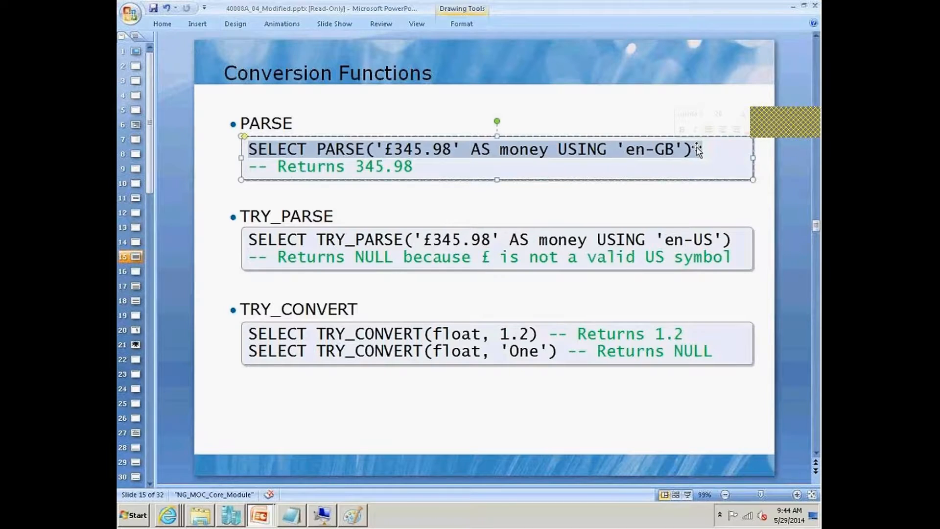
mouse_move(608, 201)
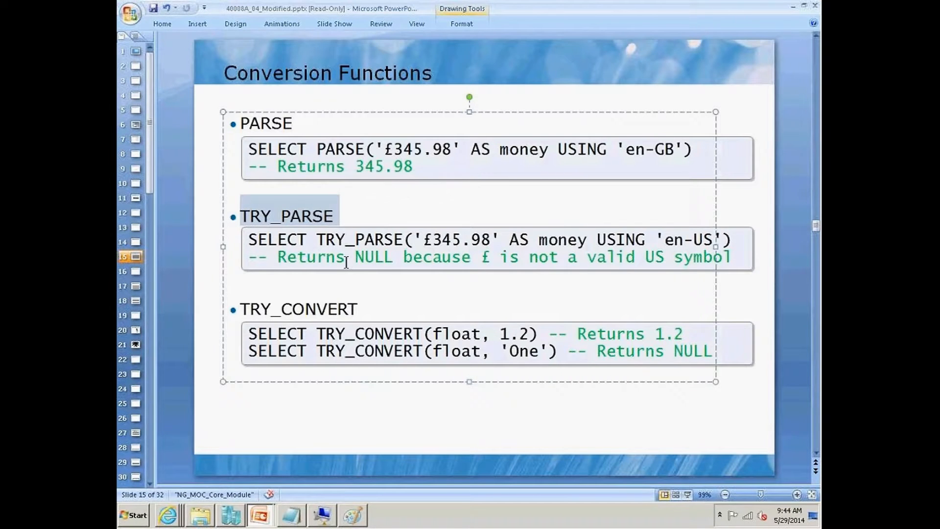
Highlight the TRY_PARSE heading in the bullet list
double_click(372, 256)
text(US)
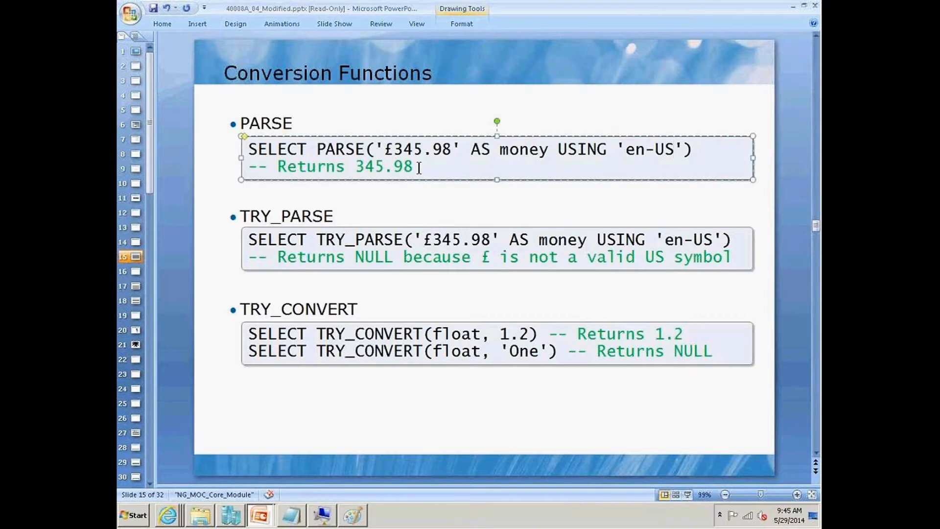
Undo the culture edit so the PARSE example reads USING 'en-GB' again
key(Backspace)
text(GB)
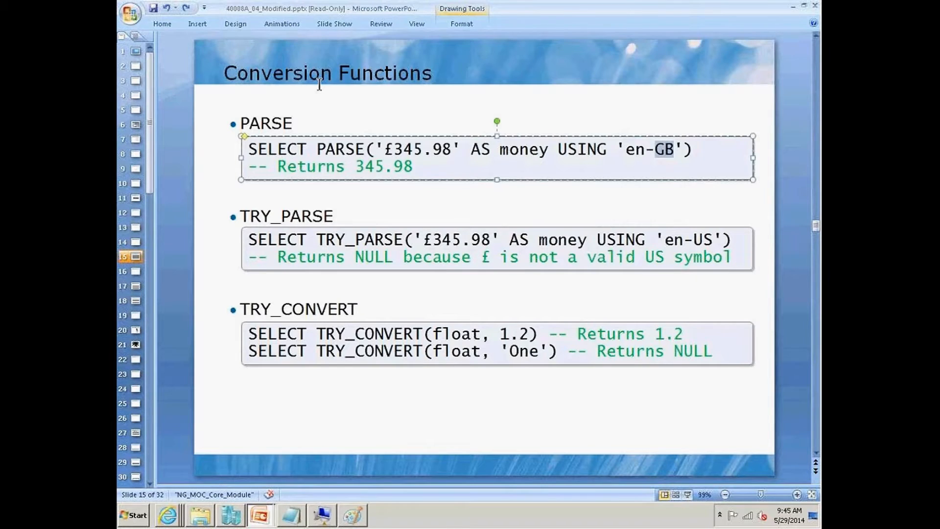
mouse_move(341, 266)
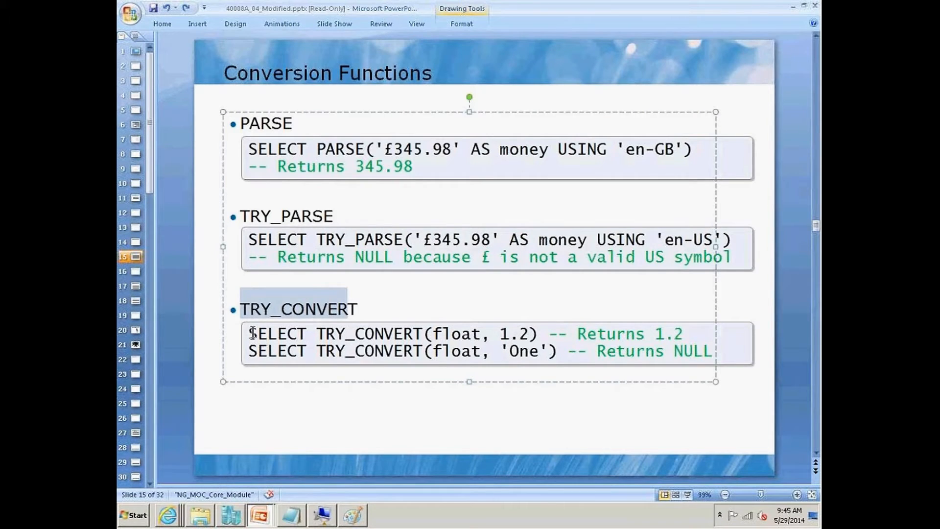
Highlight the TRY_CONVERT heading and the 'One' argument in its second example
double_click(368, 333)
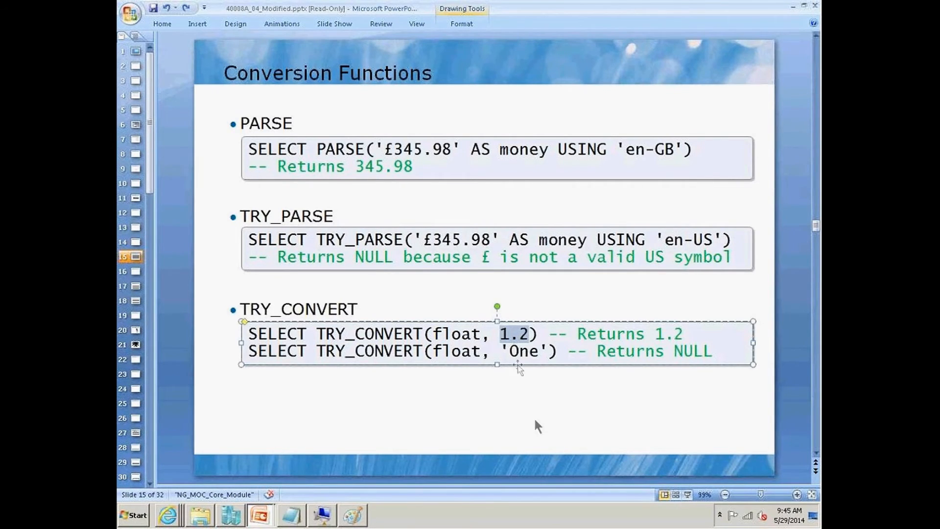
mouse_move(522, 342)
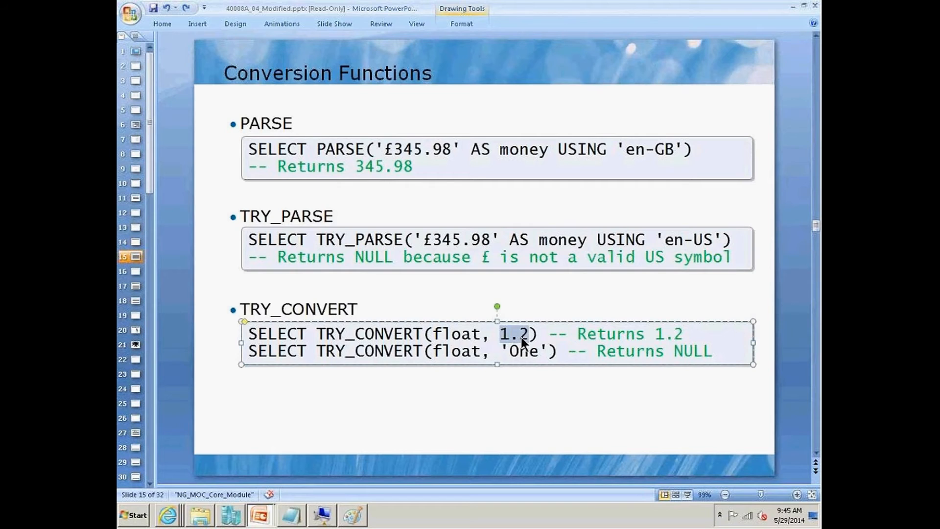
mouse_move(519, 343)
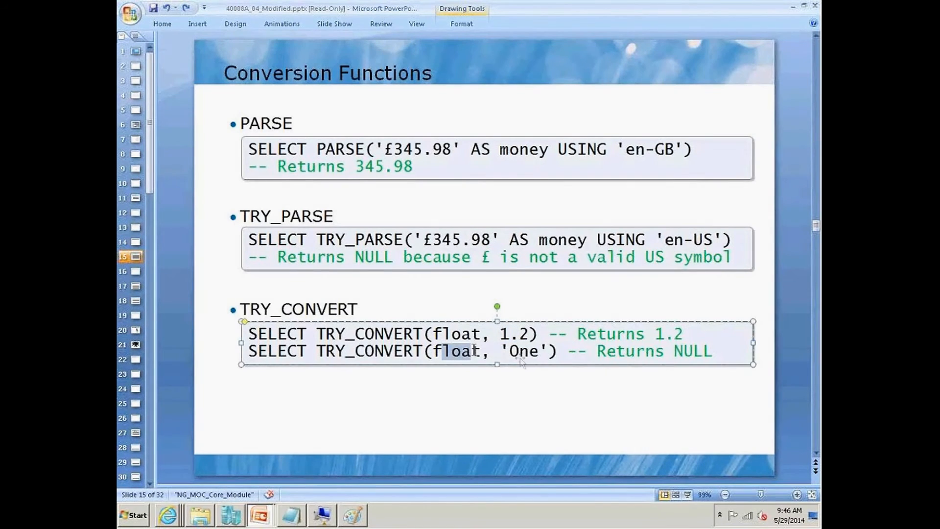
double_click(523, 350)
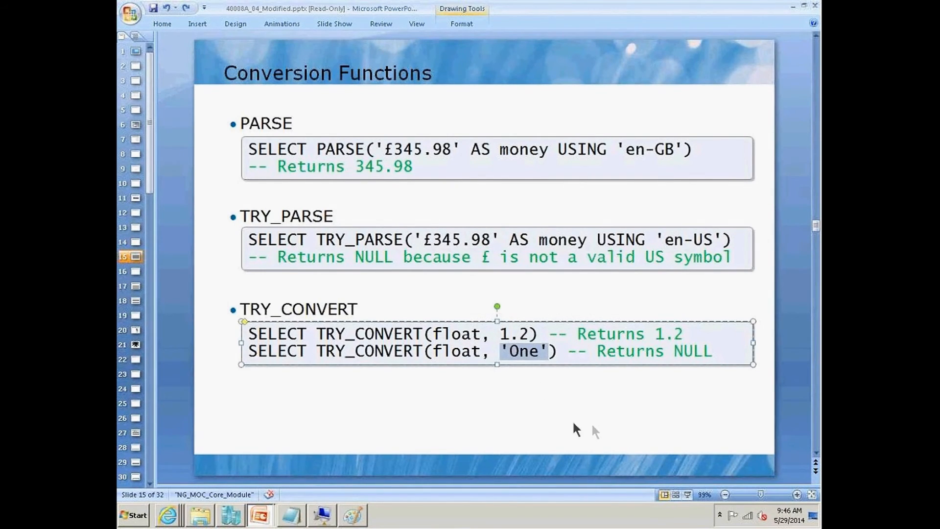
mouse_move(616, 431)
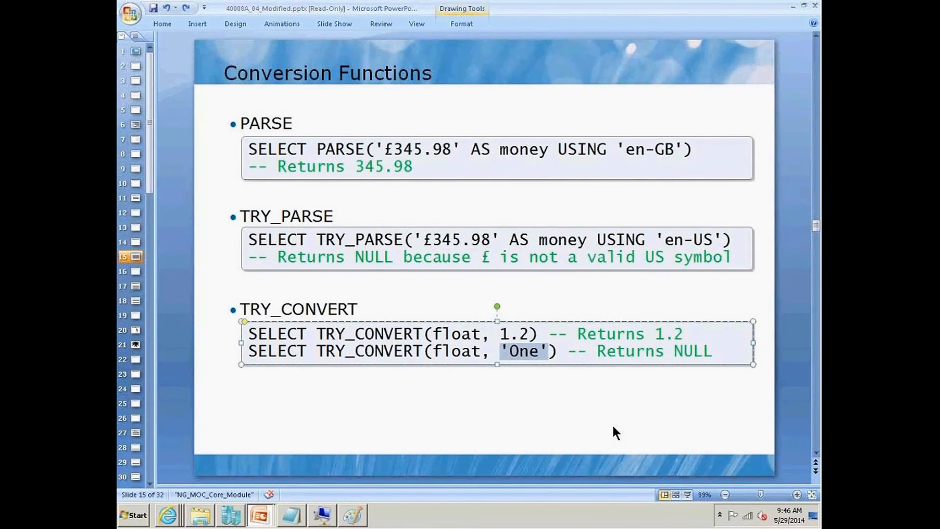